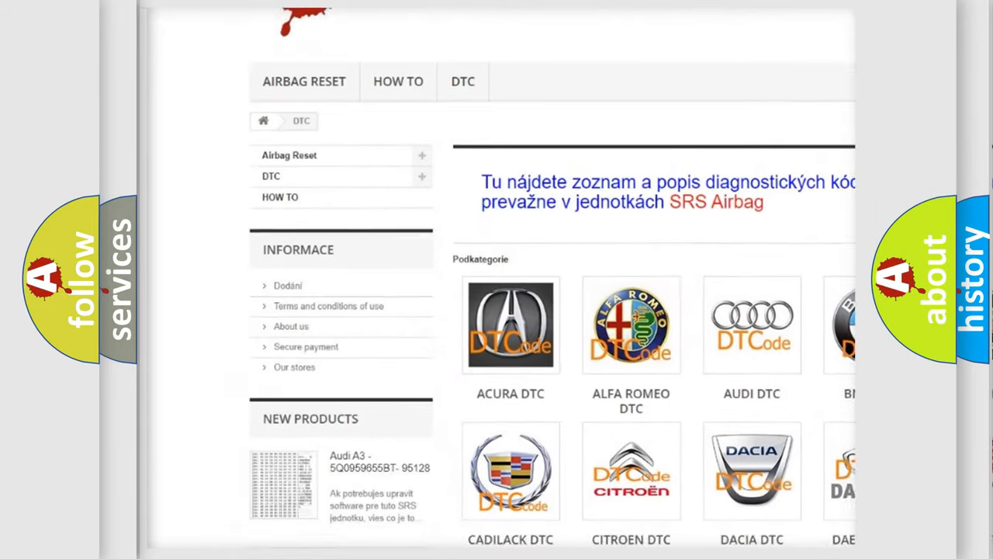
# Open the AUDI DTC subcategory from the DTC page to list its trouble codes
pyautogui.scroll(-3)
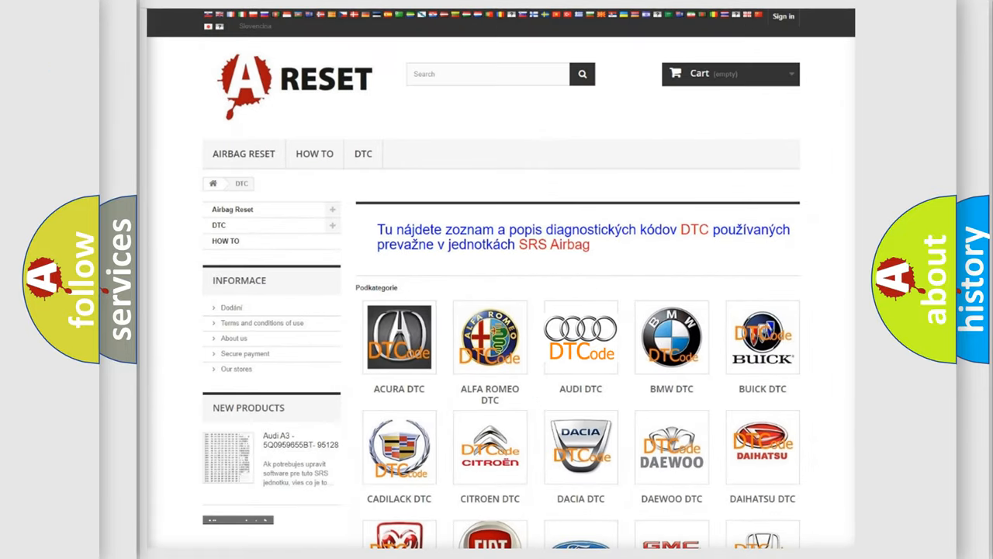
pyautogui.click(580, 337)
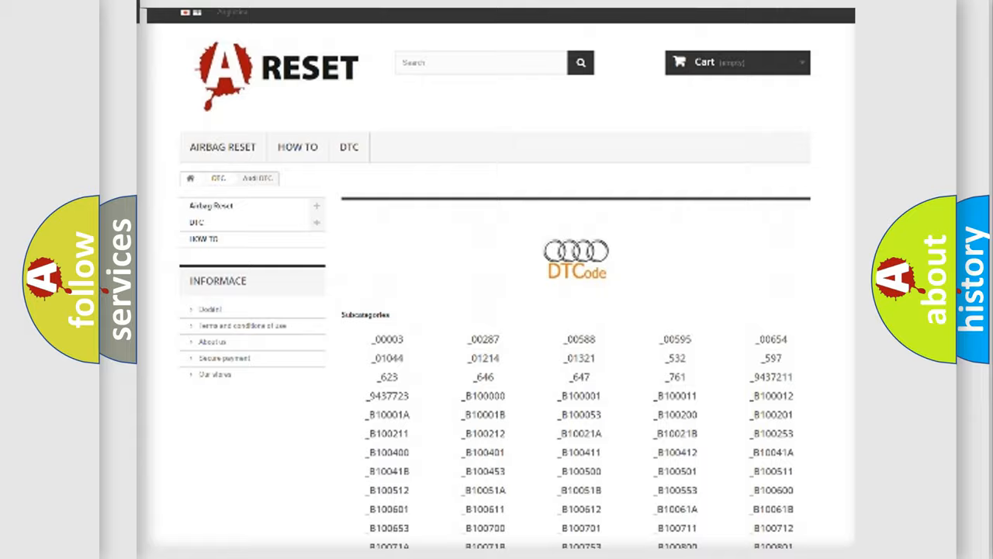